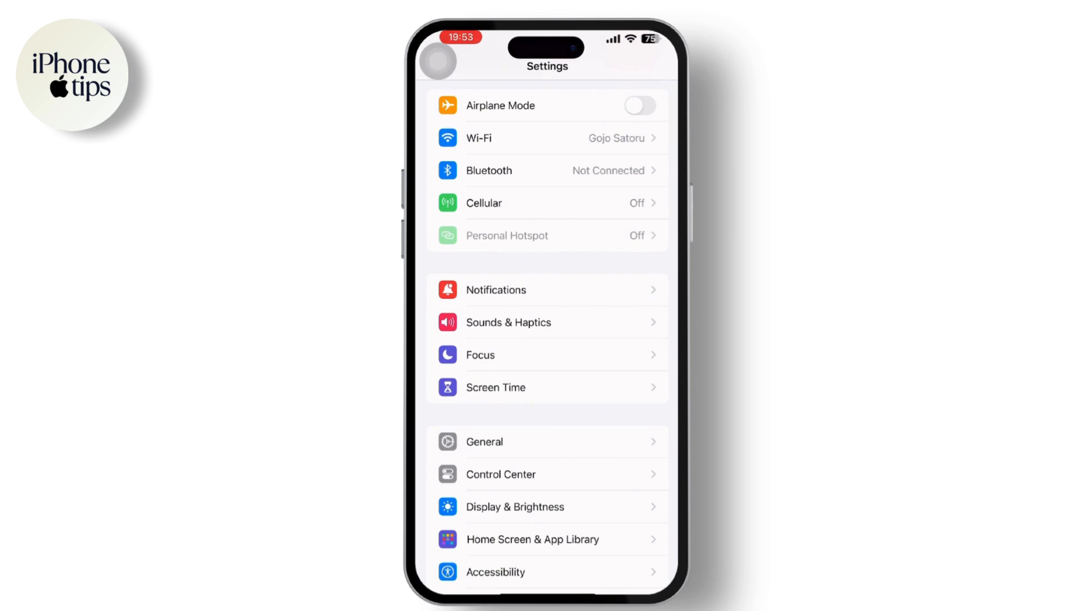
Scroll down the Settings list and open the Phone settings page.
scroll("down", 3)
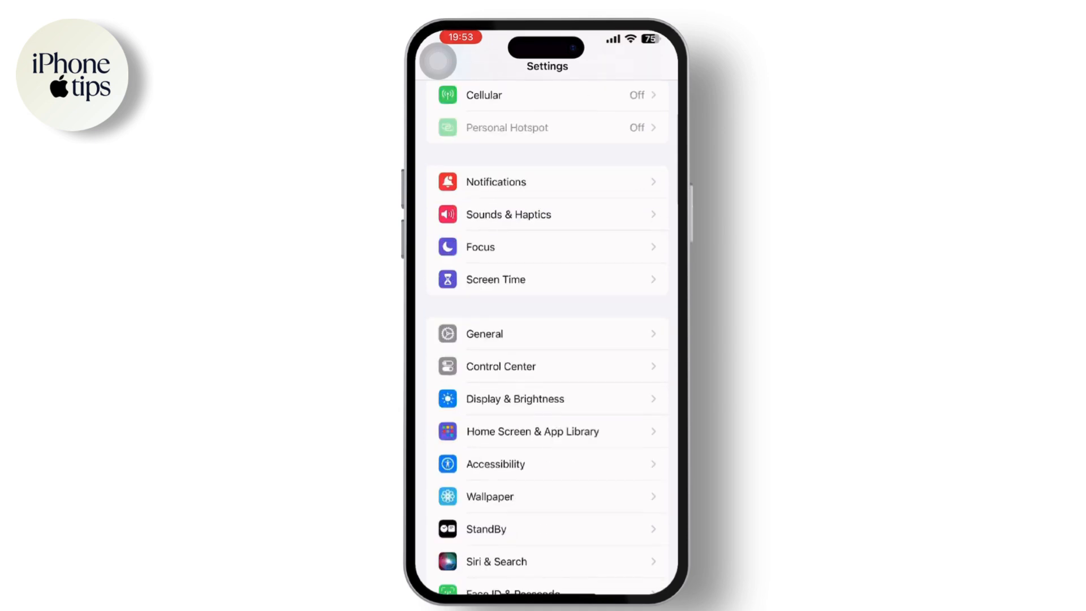
scroll("down", 3)
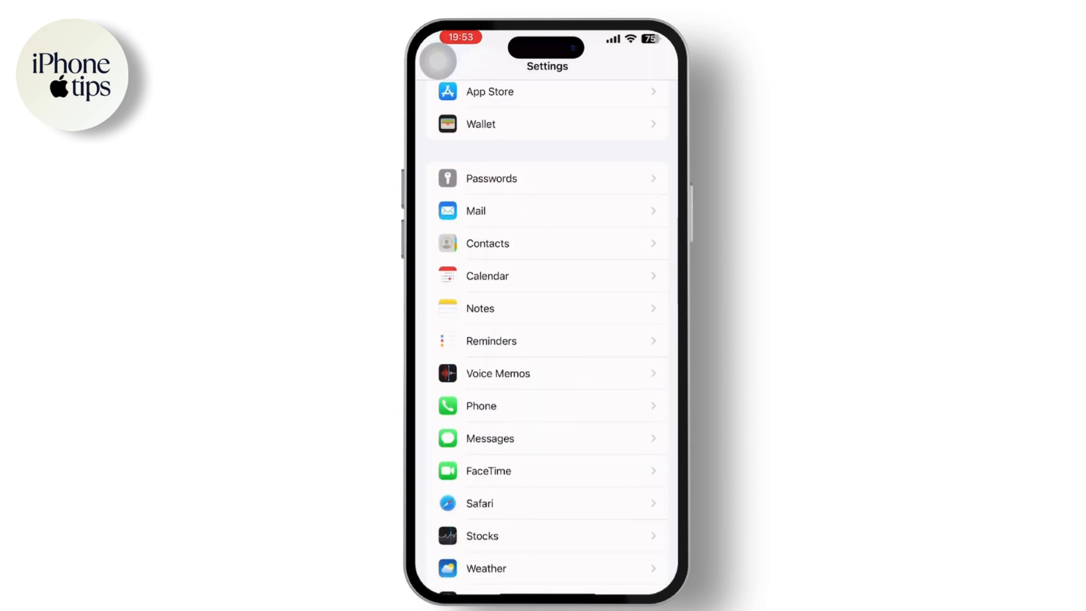
left_click(480, 407)
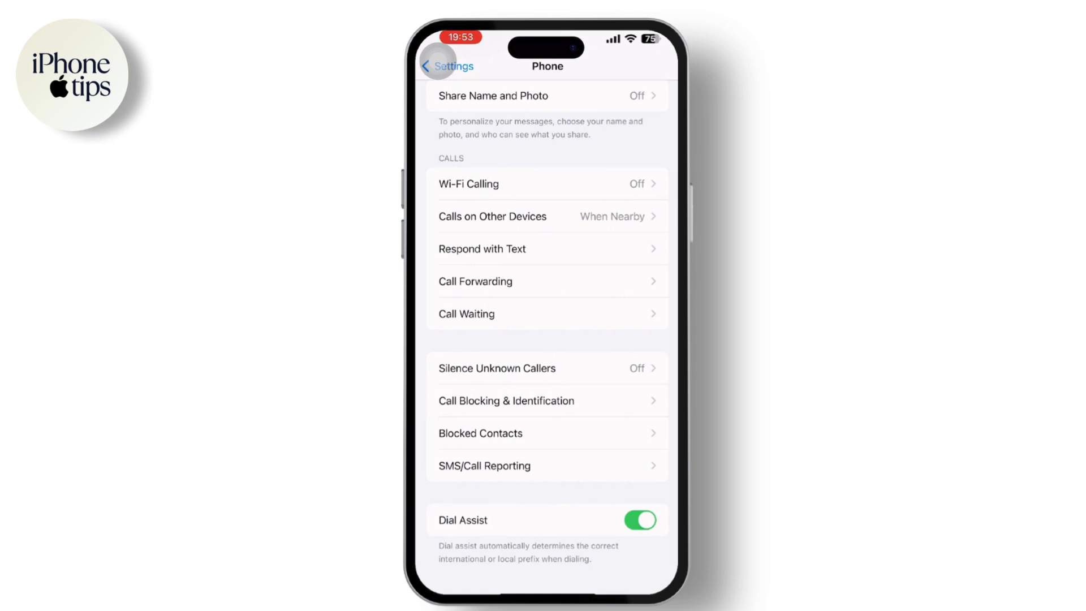
Turn Silence Unknown Callers on and return to the Phone settings page.
left_click(497, 367)
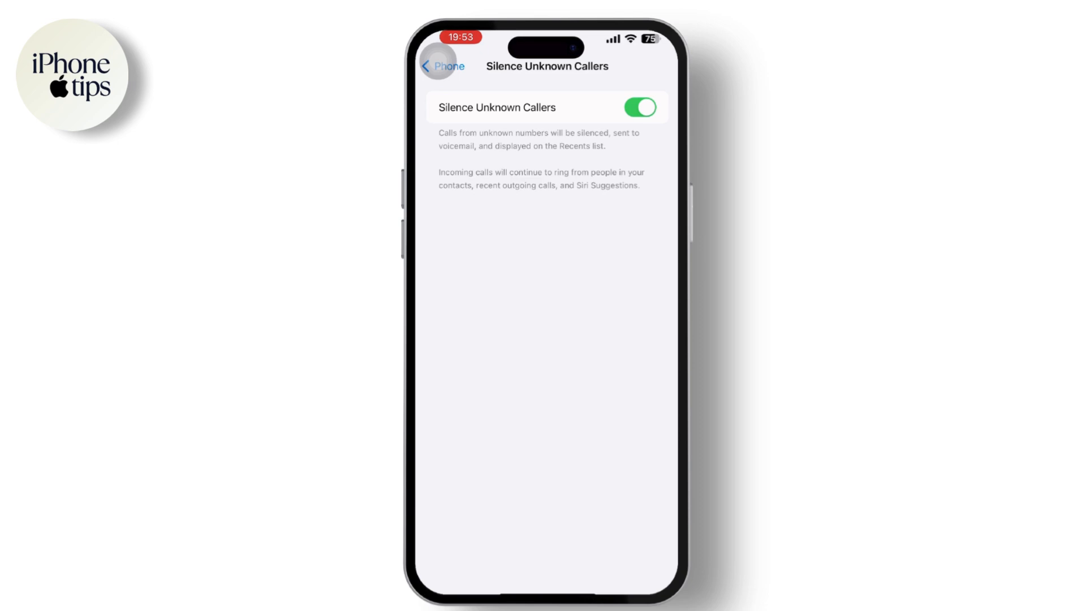
left_click(442, 67)
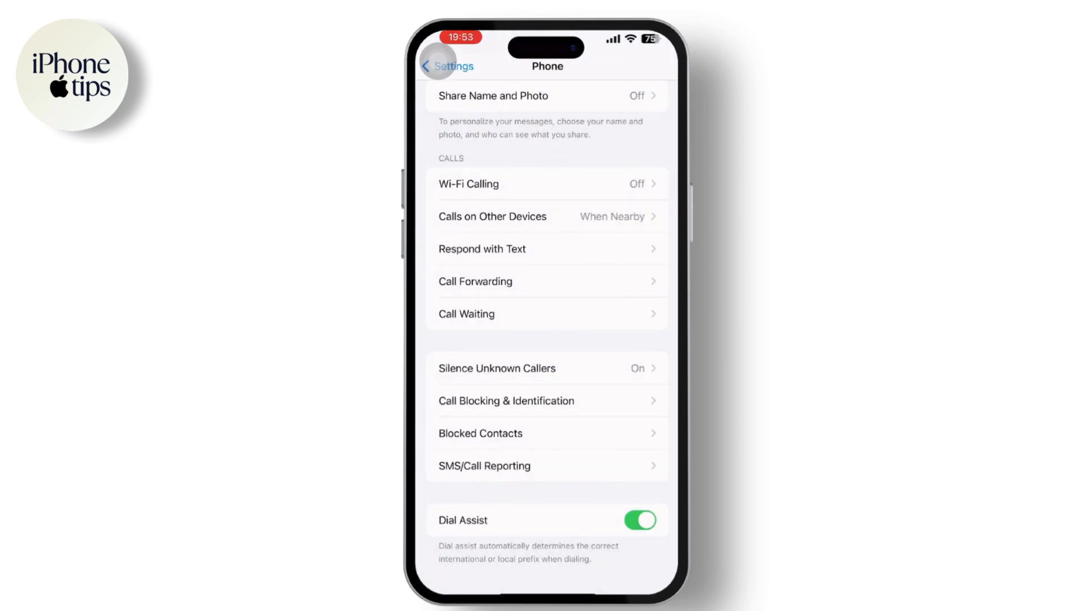
Leave Phone settings and bring up the Phone app's Contacts list.
left_click(505, 400)
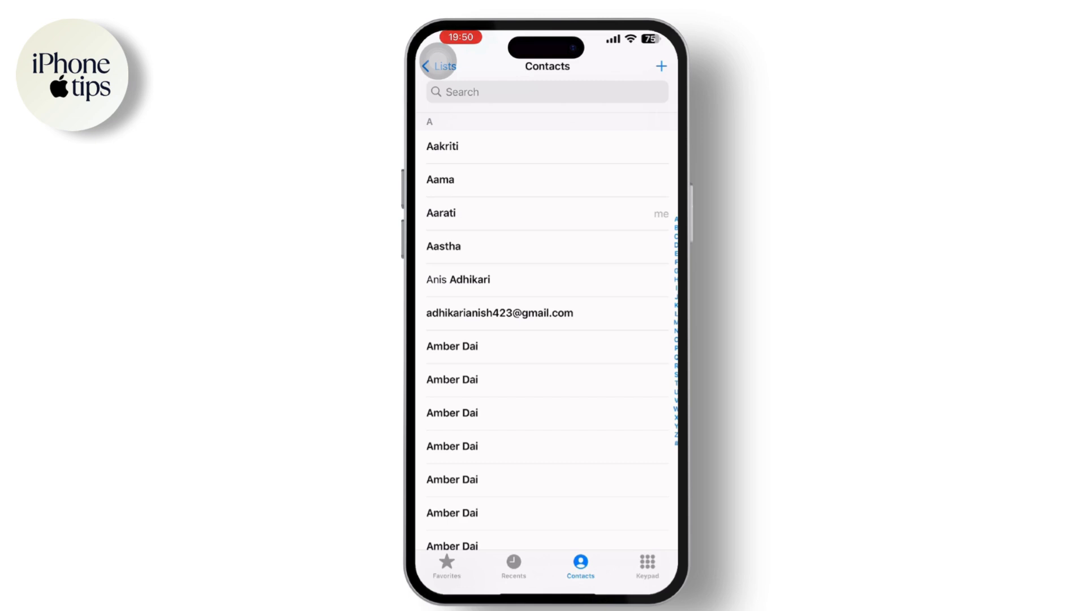
Open the first contact's details and bring up its Block Caller confirmation.
left_click(442, 146)
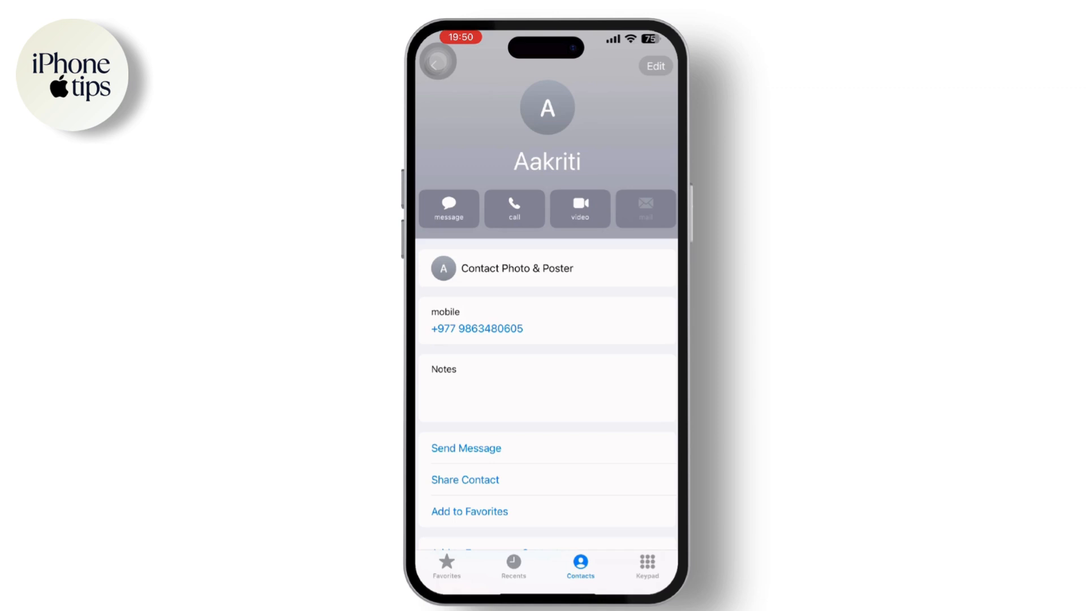
scroll("up", 3)
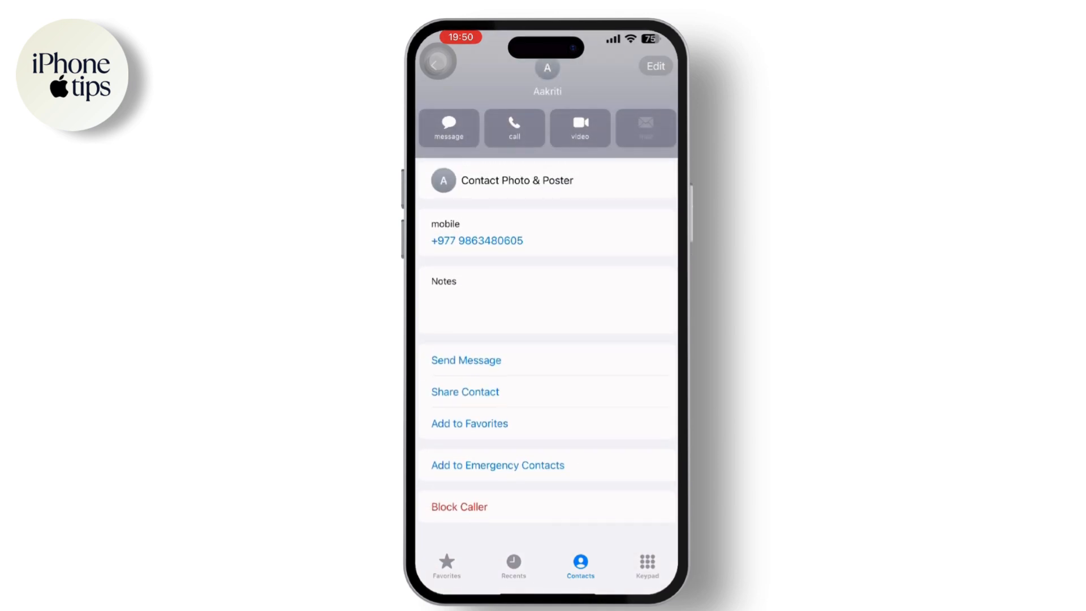
left_click(458, 506)
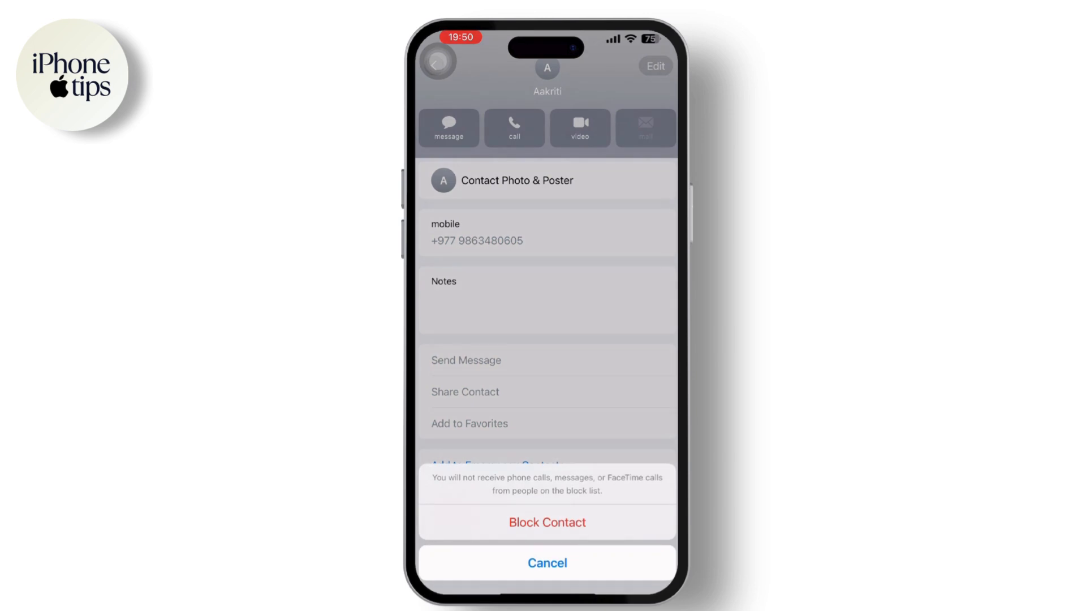